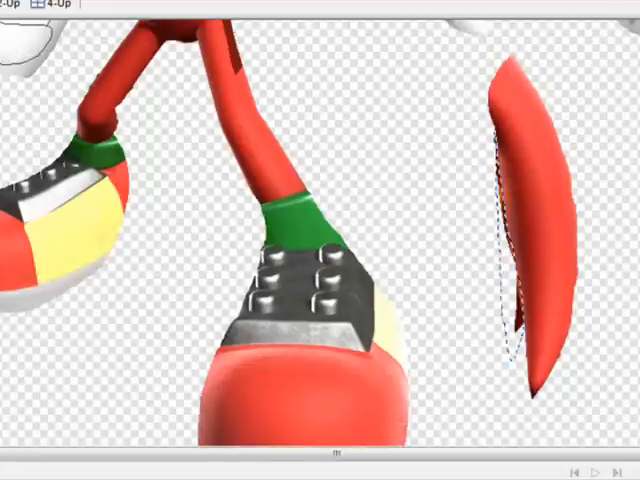
- Right-click the selected tail piece to bring up the selection options menu
right_click(265, 140)
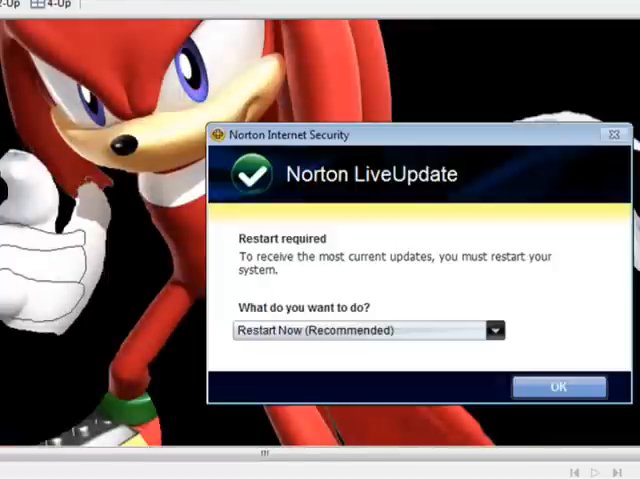
- Dismiss the Norton popup covering the Photoshop window
click(558, 387)
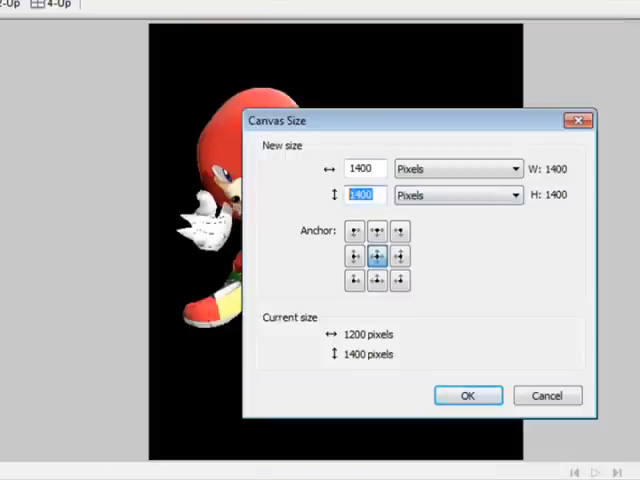
click(467, 395)
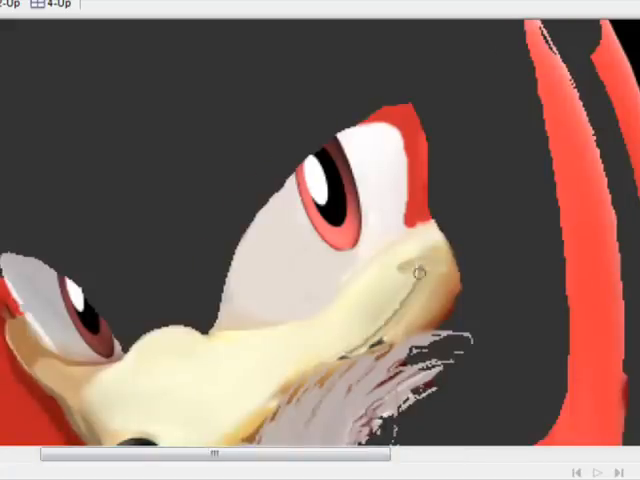
mouse_move(360, 330)
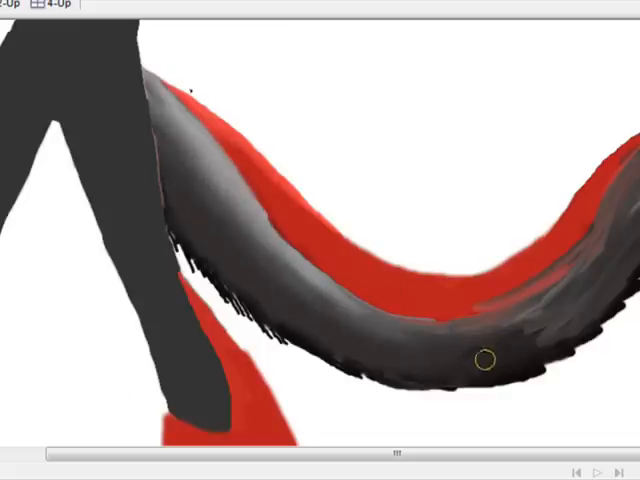
mouse_move(18, 153)
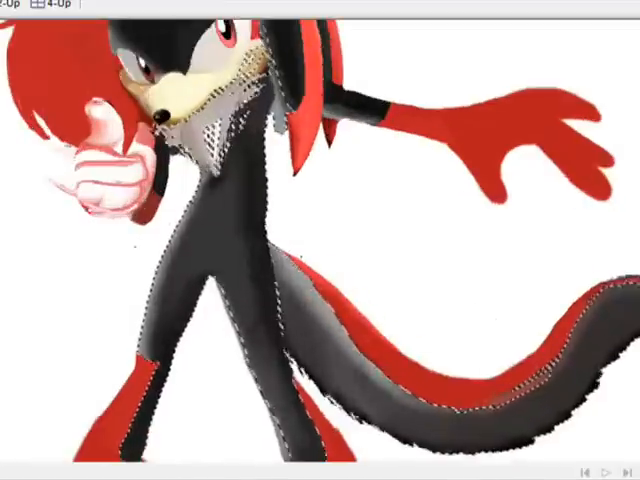
- Scroll down to bring the character's dark body and tail into view
scroll(down, 3)
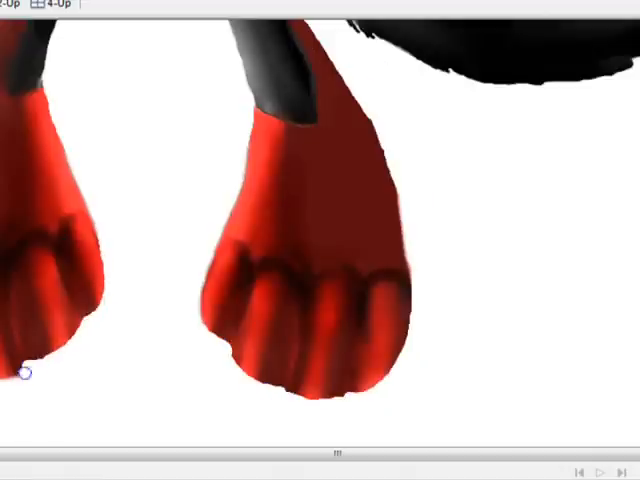
mouse_move(283, 393)
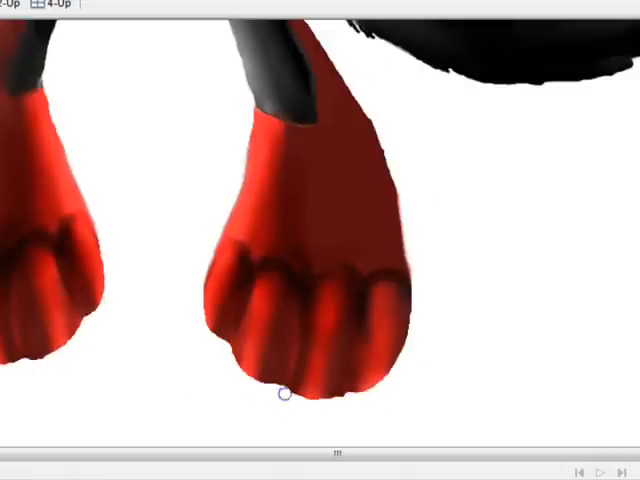